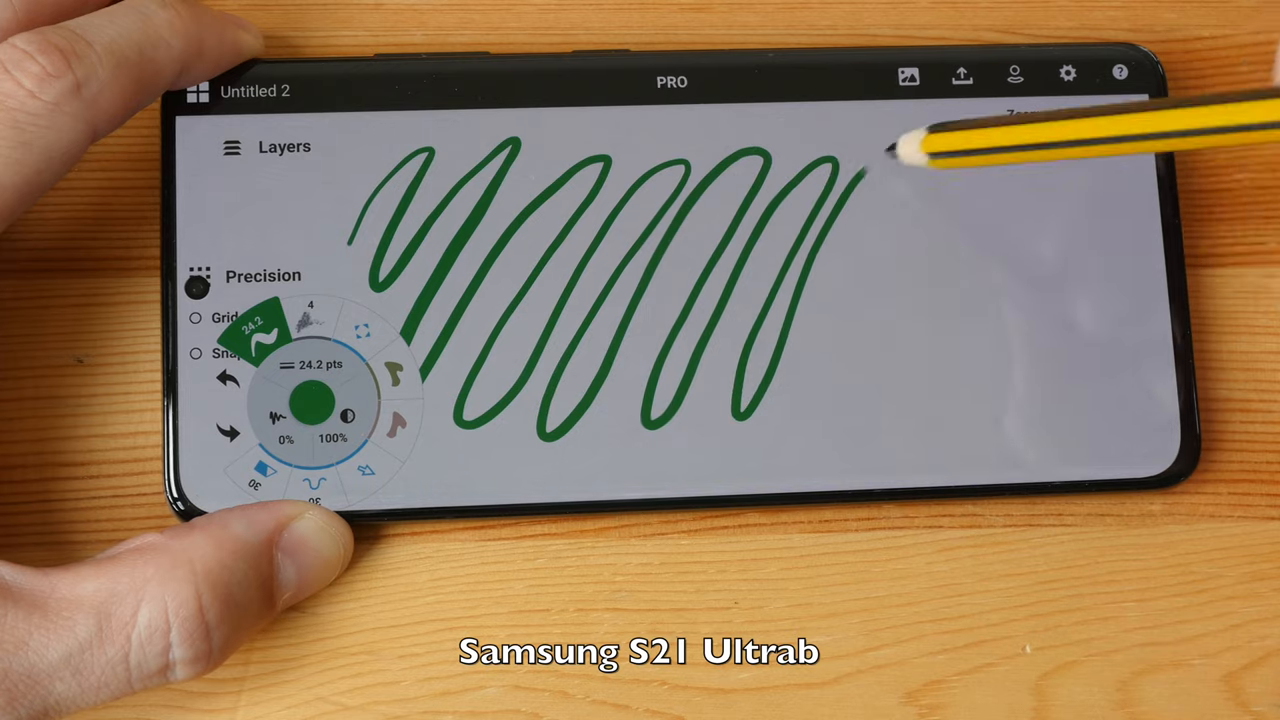
Sketch a frame rail stroke of the vehicle outline with the pencil brush.
left_click_drag(870, 160, 1080, 390)
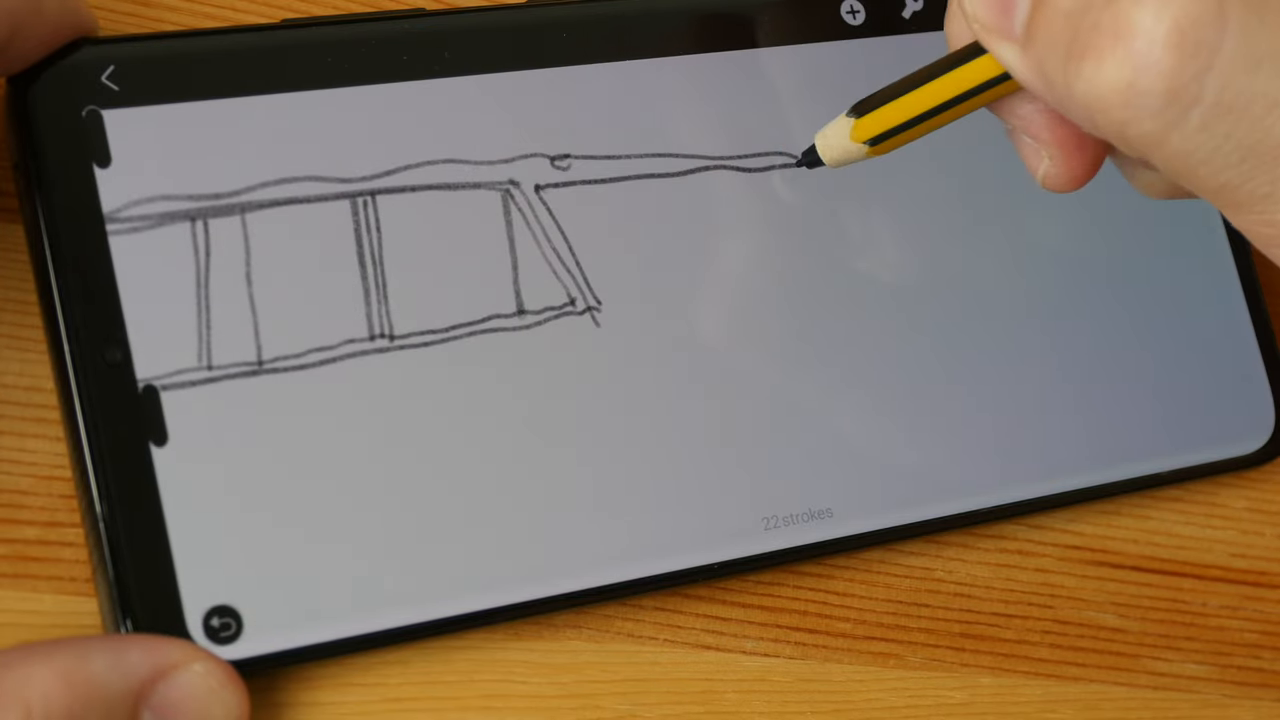
left_click_drag(810, 156, 890, 264)
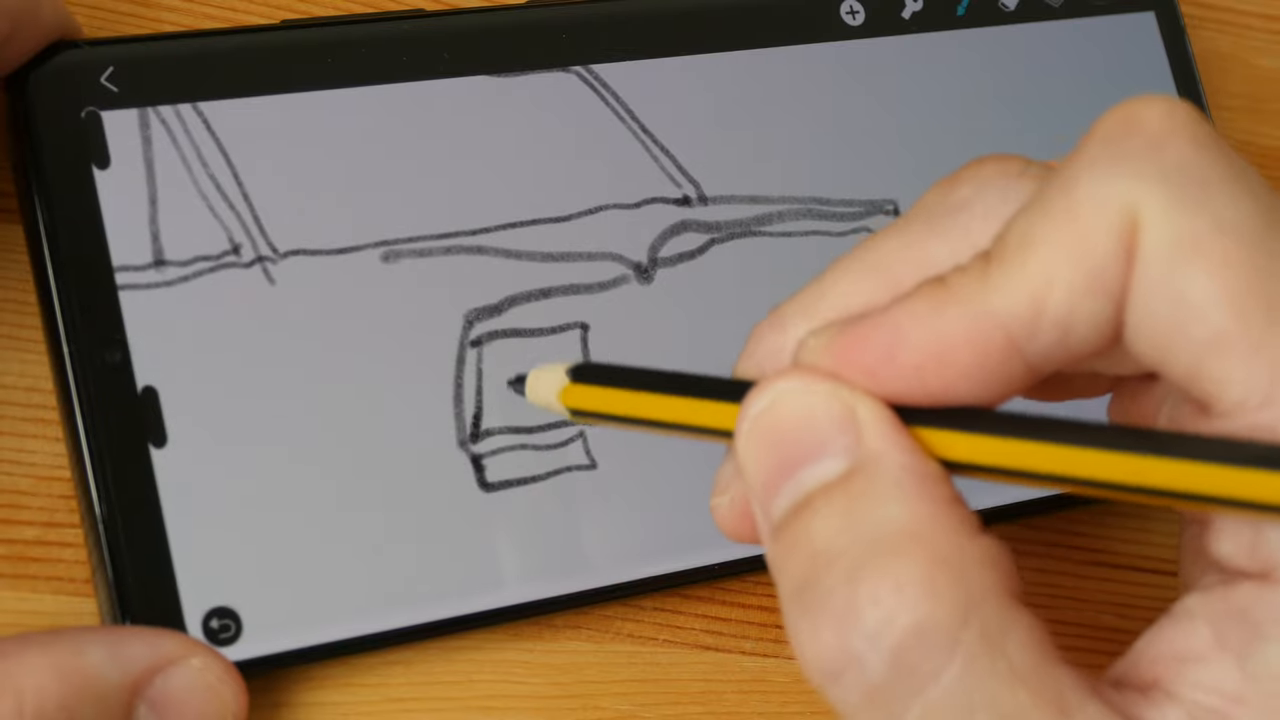
Outline a small rectangular block beneath the vehicle's horizontal body line.
left_click_drag(560, 380, 1000, 330)
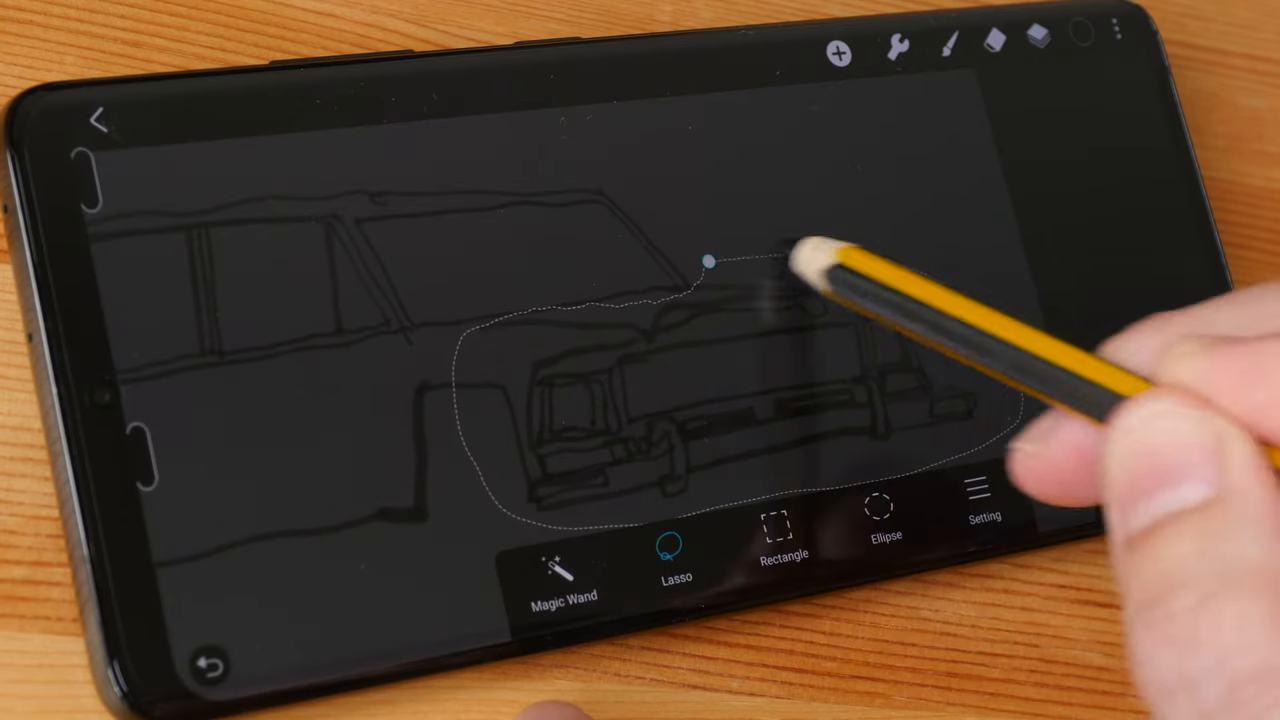
Choose the Lasso selection tool to enclose the front of the car sketch.
left_click(676, 556)
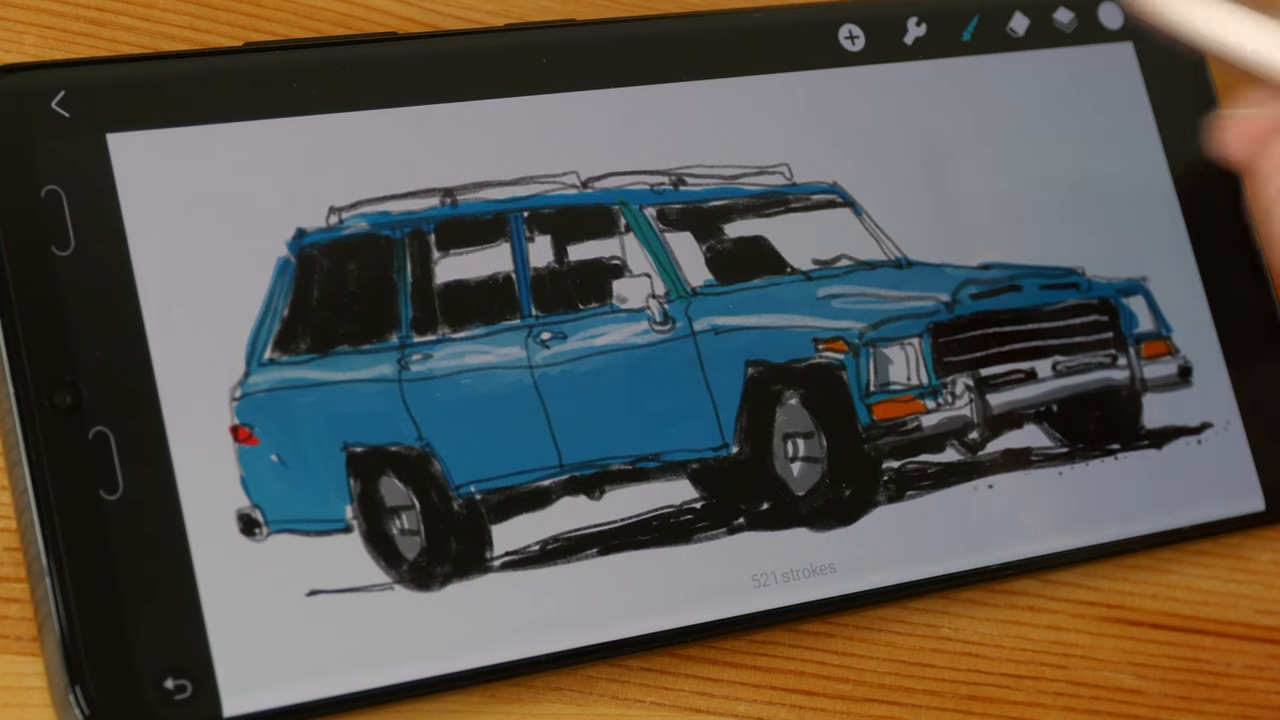
Reveal the layer stack: Layers 10, 11, 13, 12 and Background.
left_click(1058, 30)
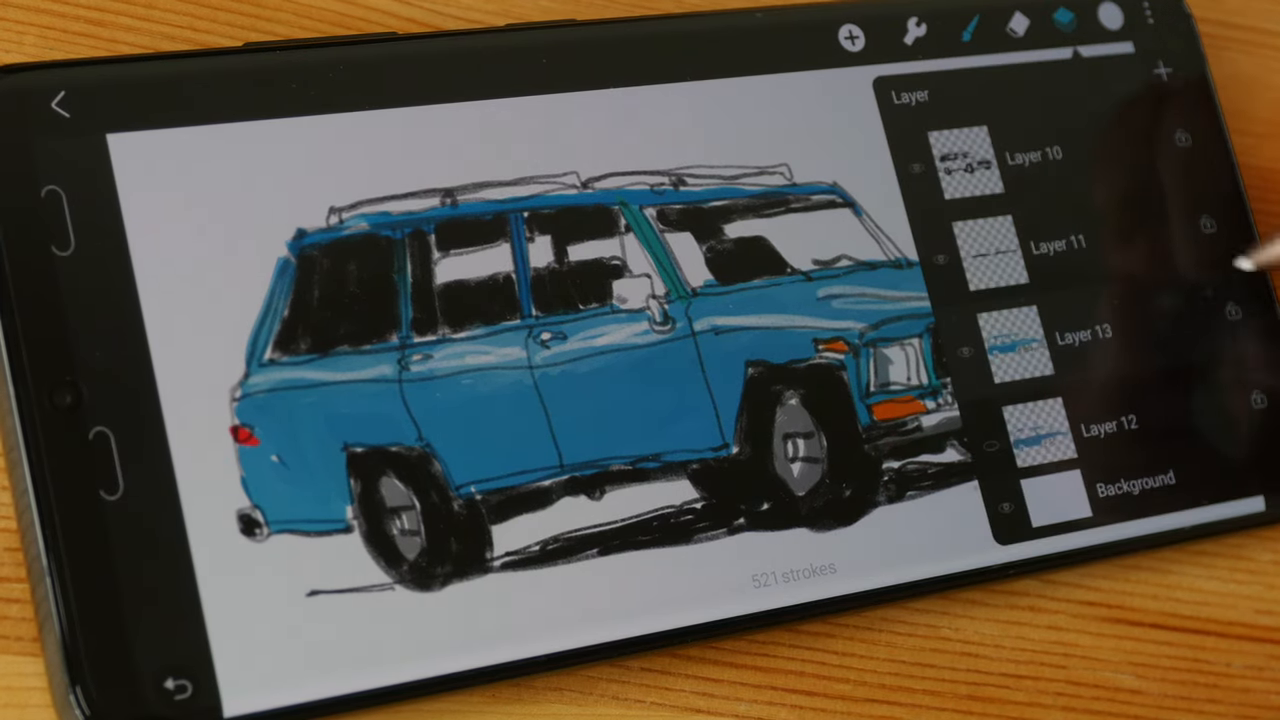